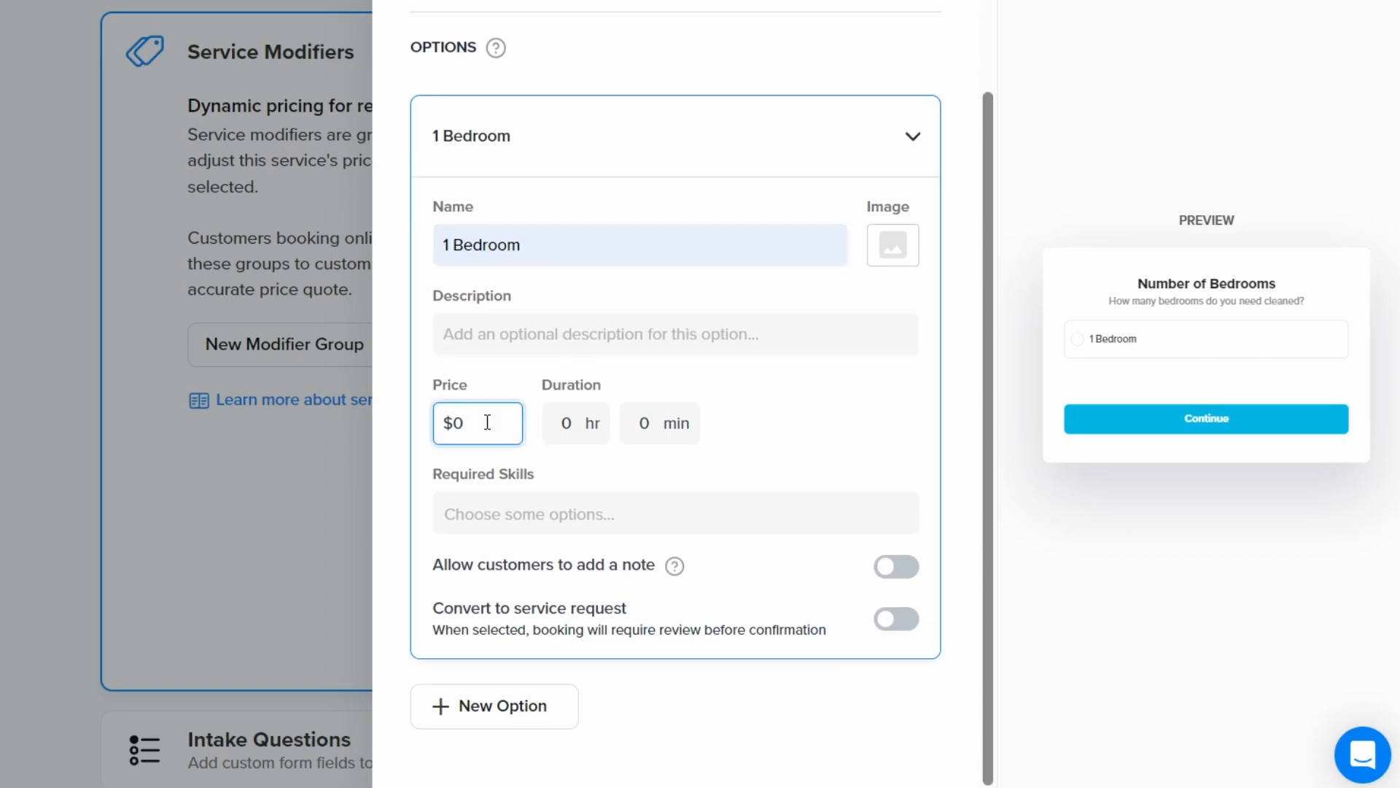
Price 1 Bedroom at $20 and start the price entry for the 3 Bedrooms option
type("20")
type("$40")
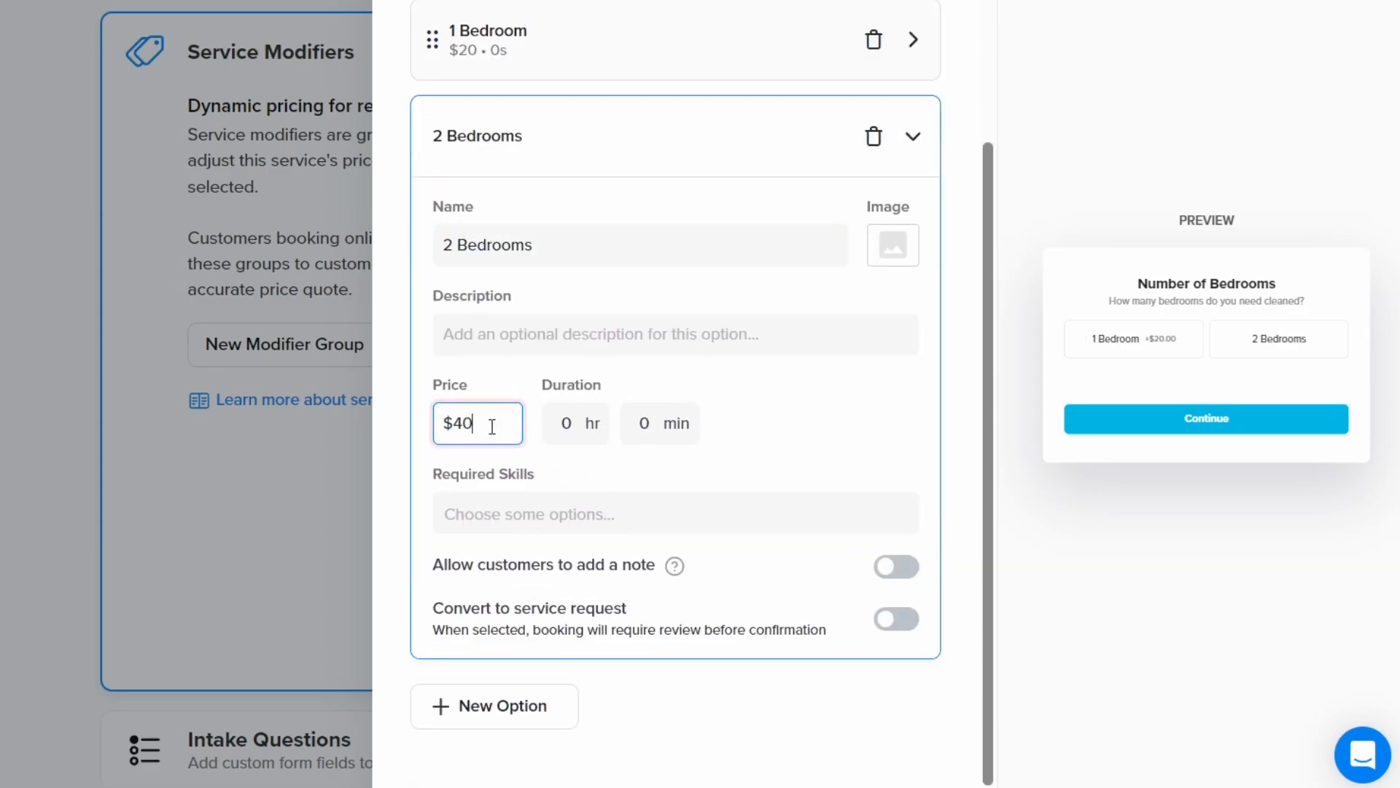
left_click(493, 706)
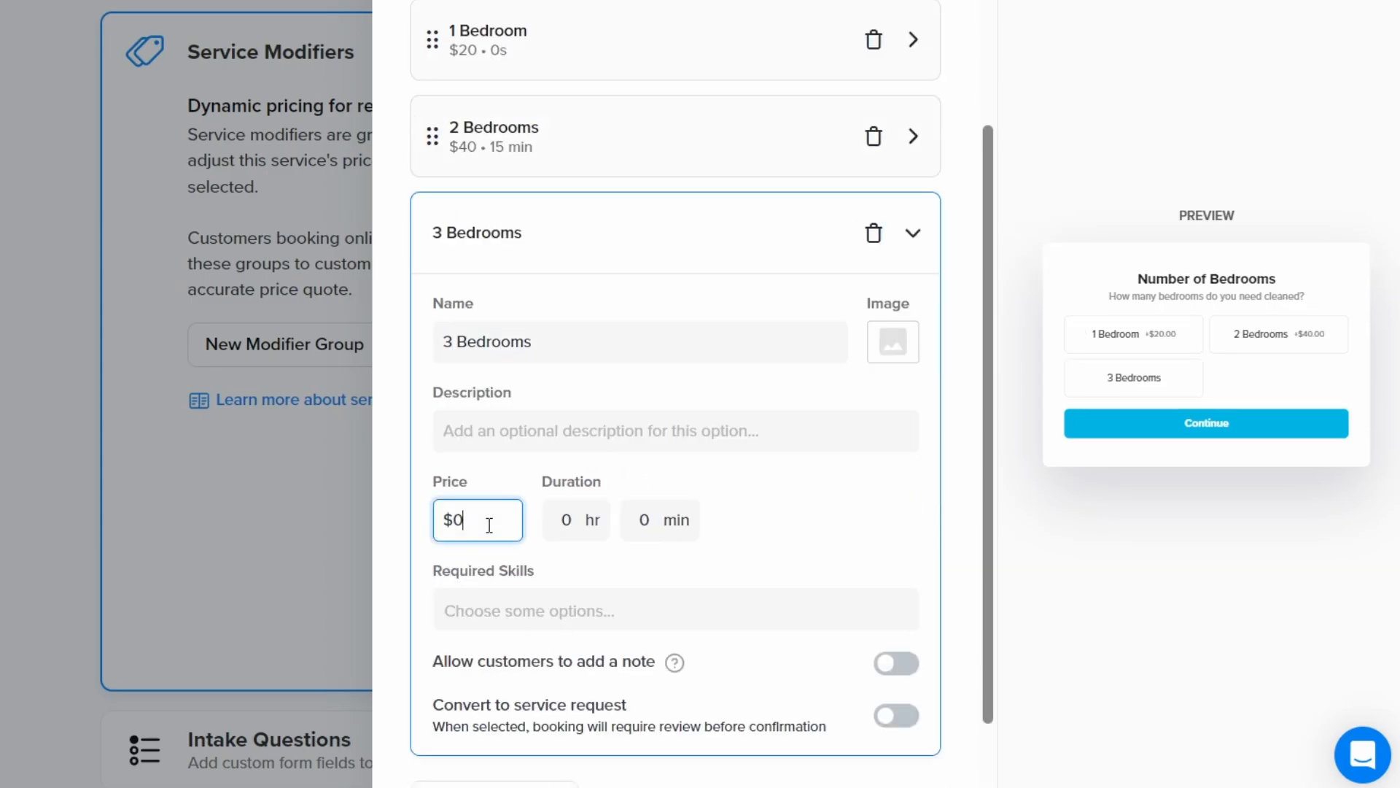